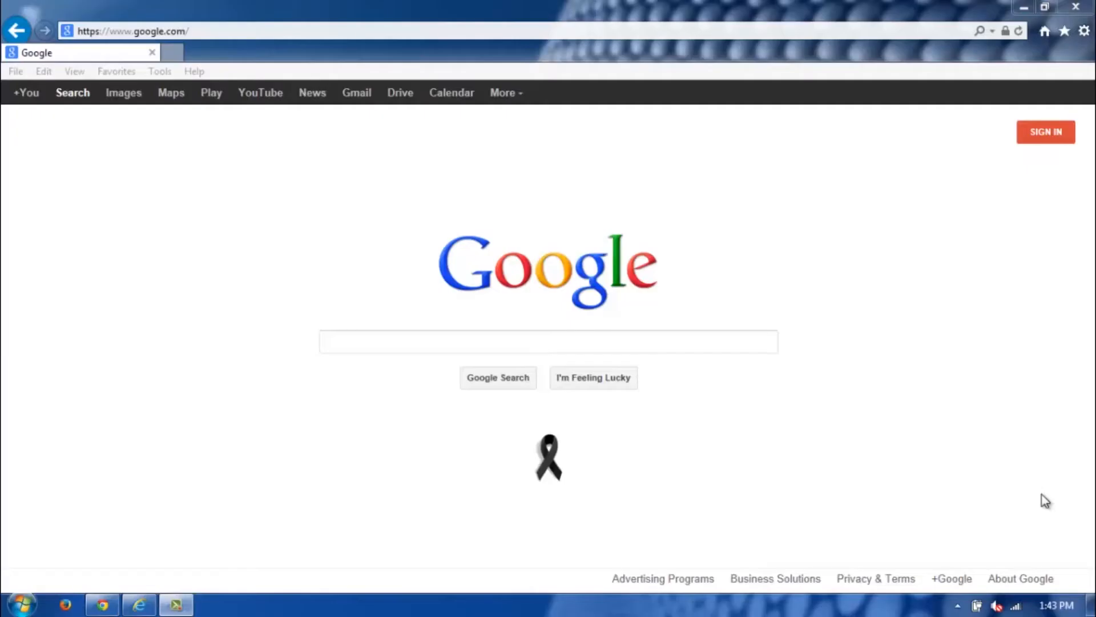
mouse_move(926, 283)
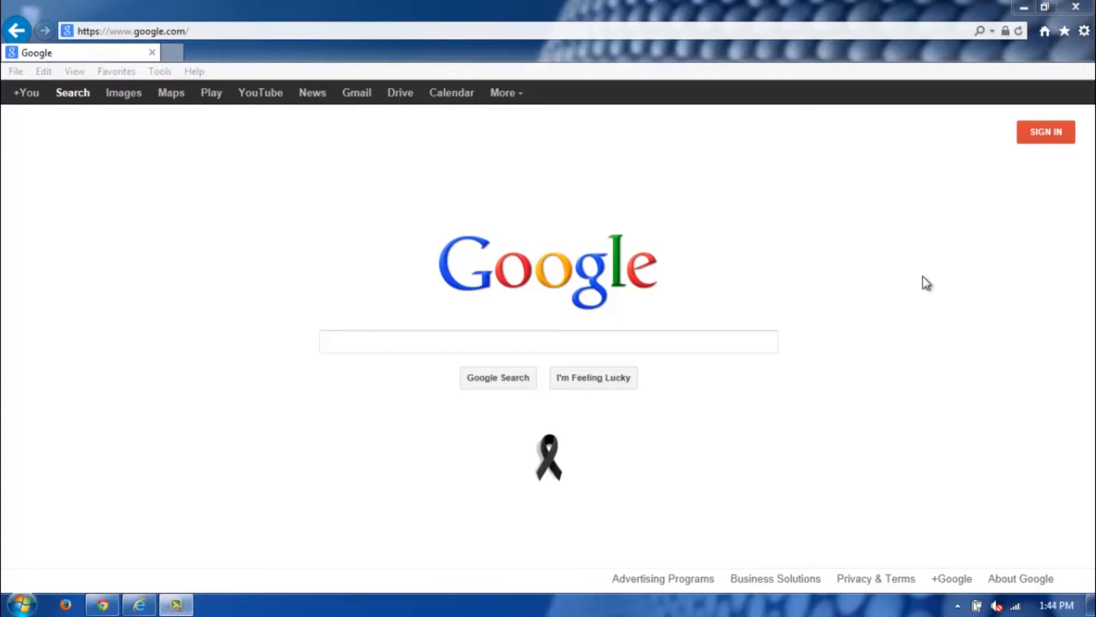
mouse_move(970, 139)
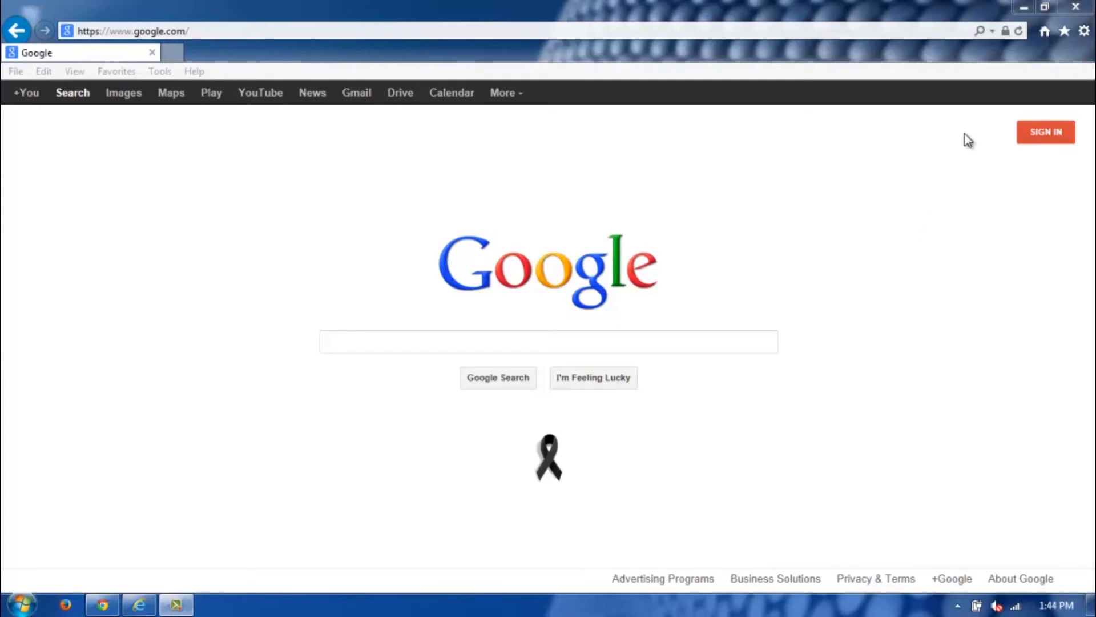
Step: Bring up the Internet Options window from the Tools gear menu
left_click(1085, 31)
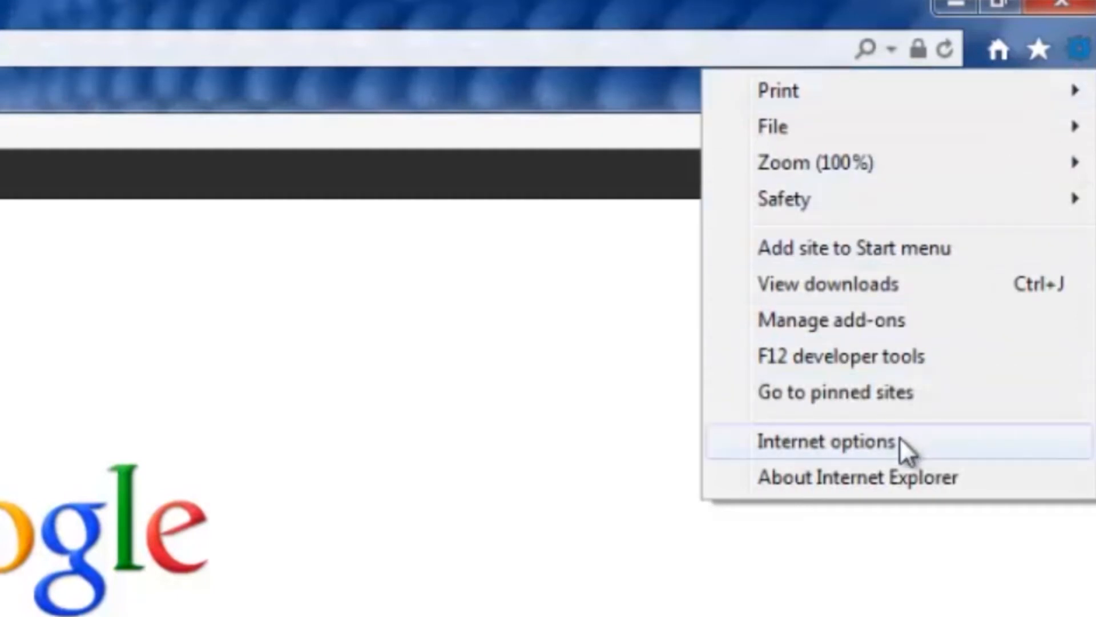
left_click(827, 441)
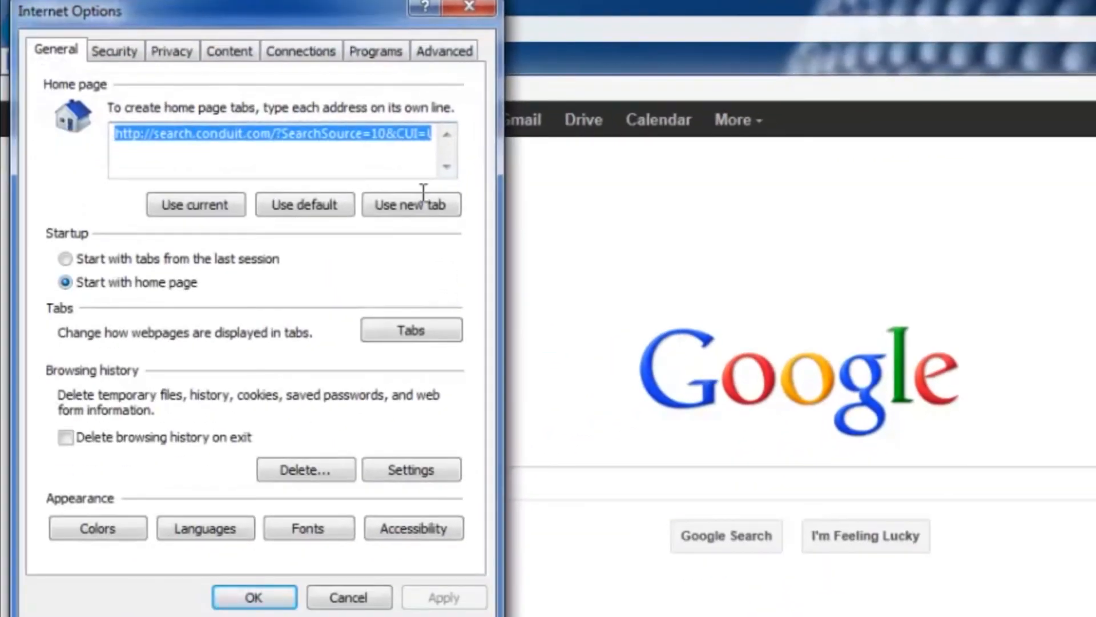
mouse_move(376, 50)
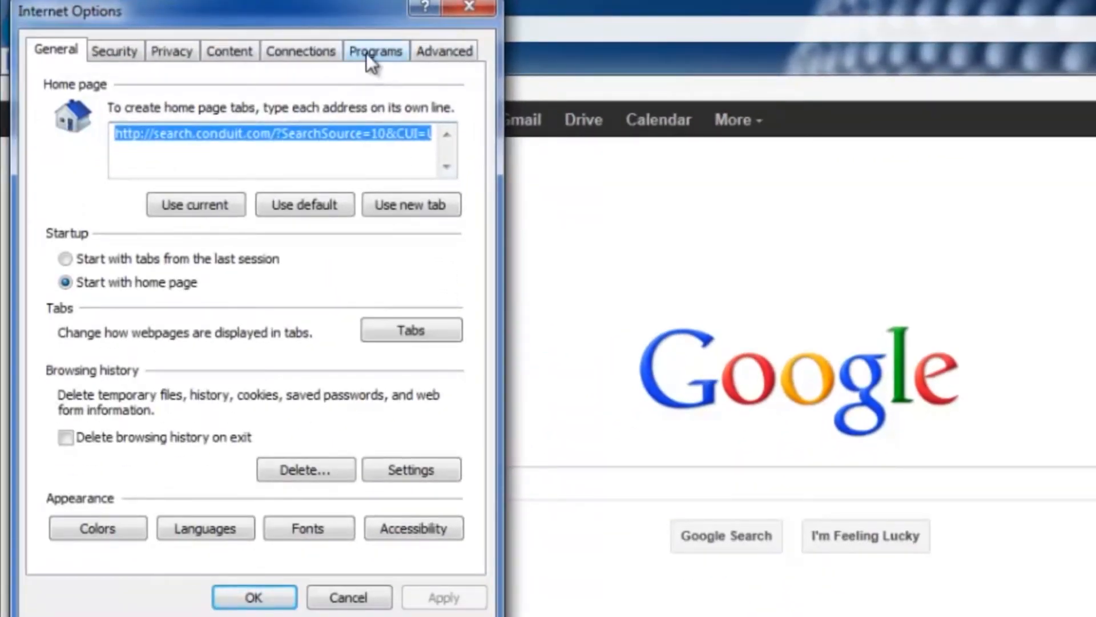
Step: Make Internet Explorer the default browser on the Programs tab and confirm with OK
left_click(376, 50)
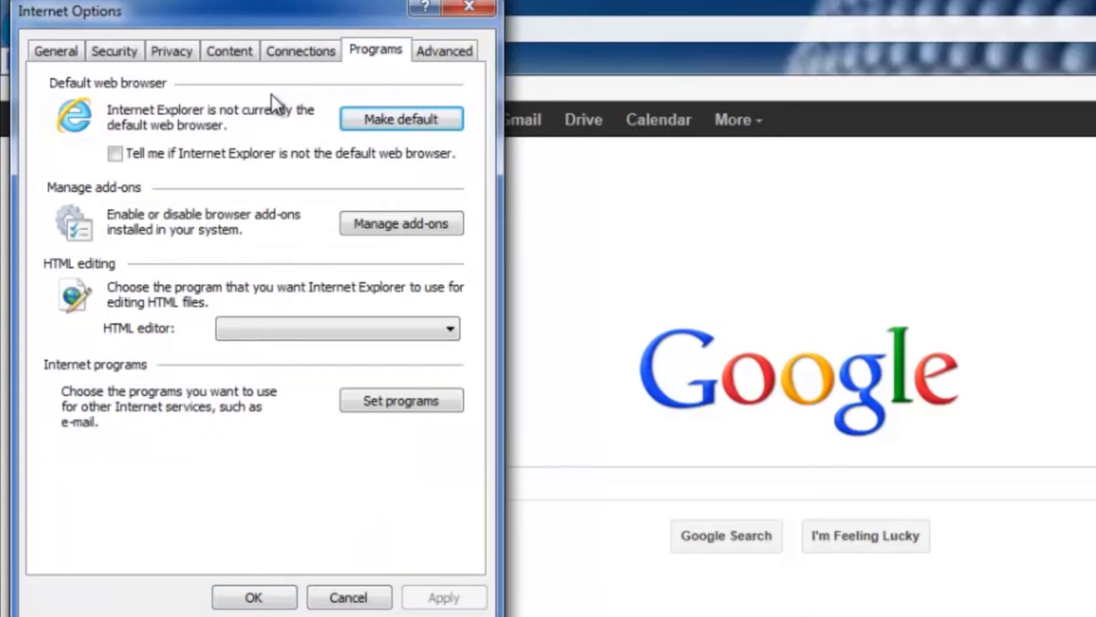
mouse_move(329, 106)
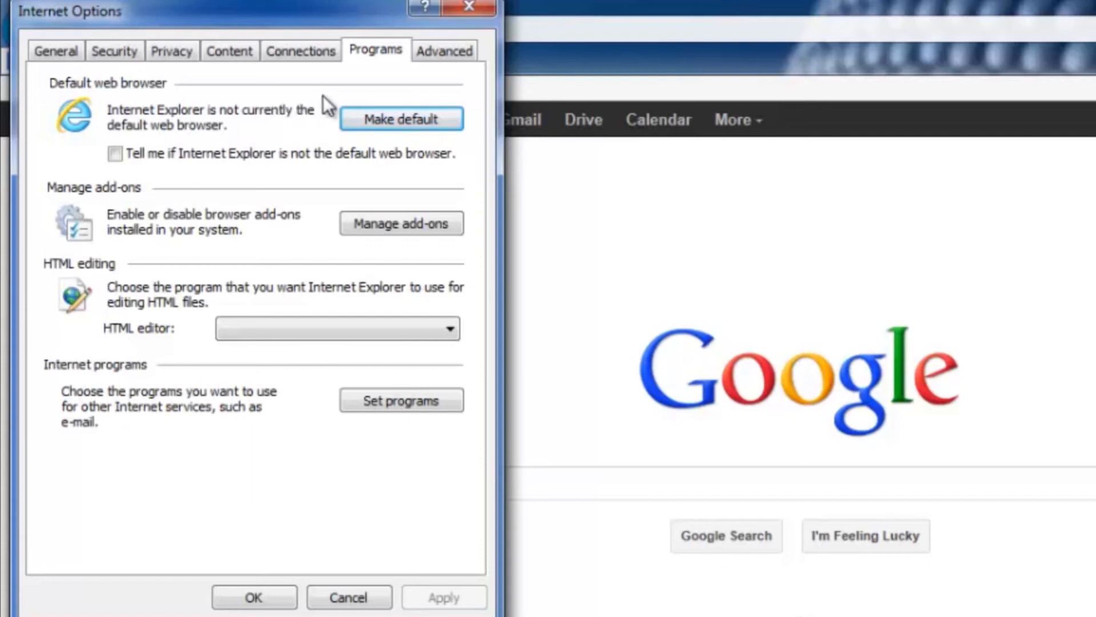
left_click(401, 118)
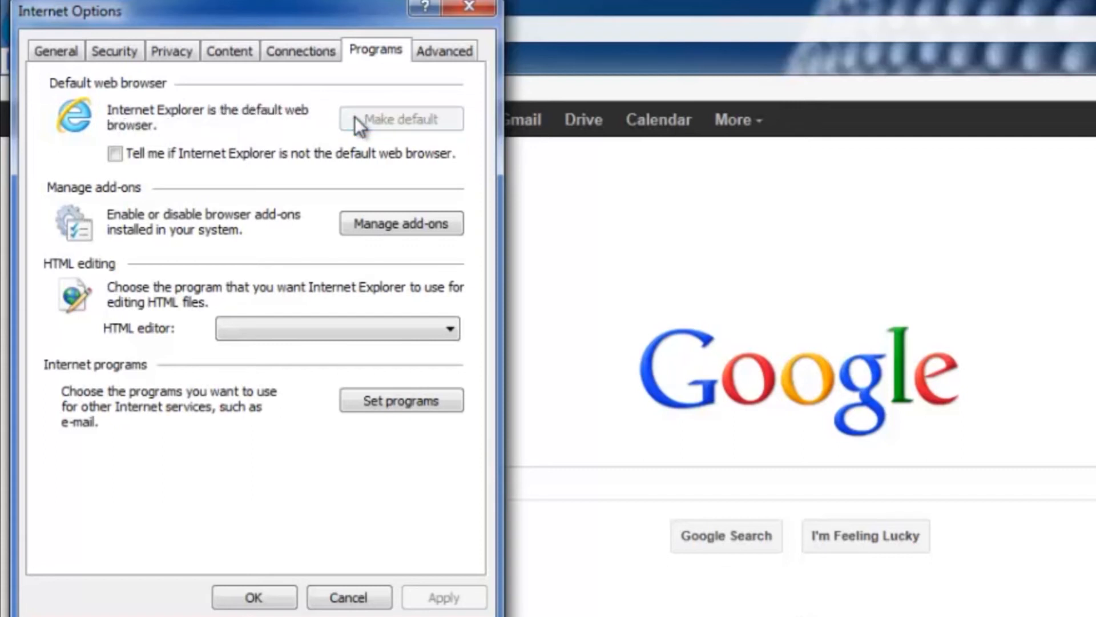
mouse_move(160, 138)
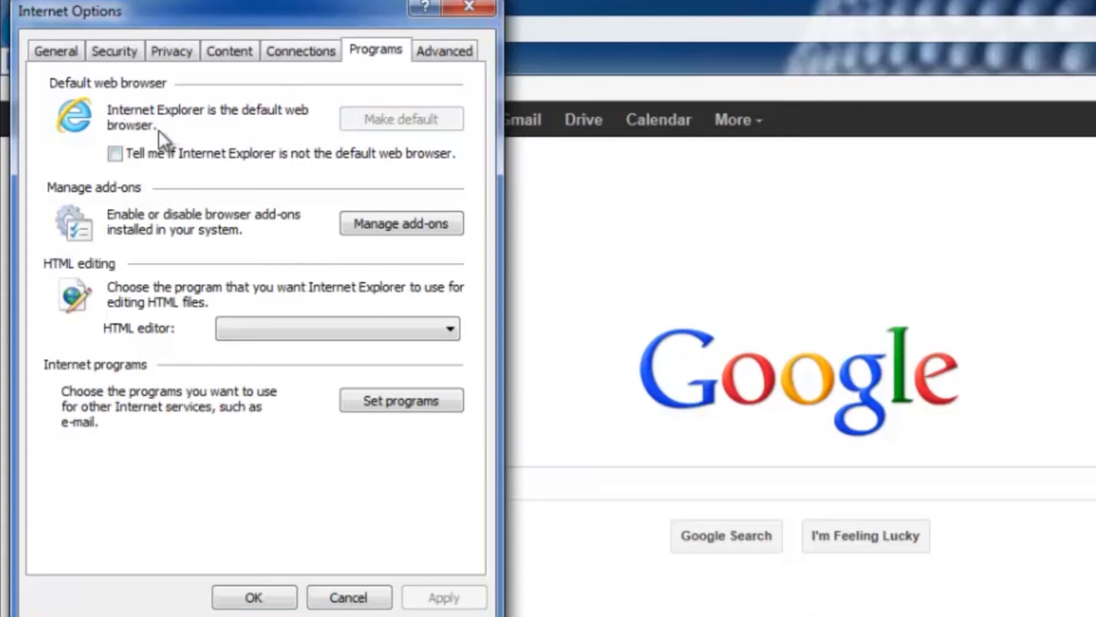
mouse_move(231, 144)
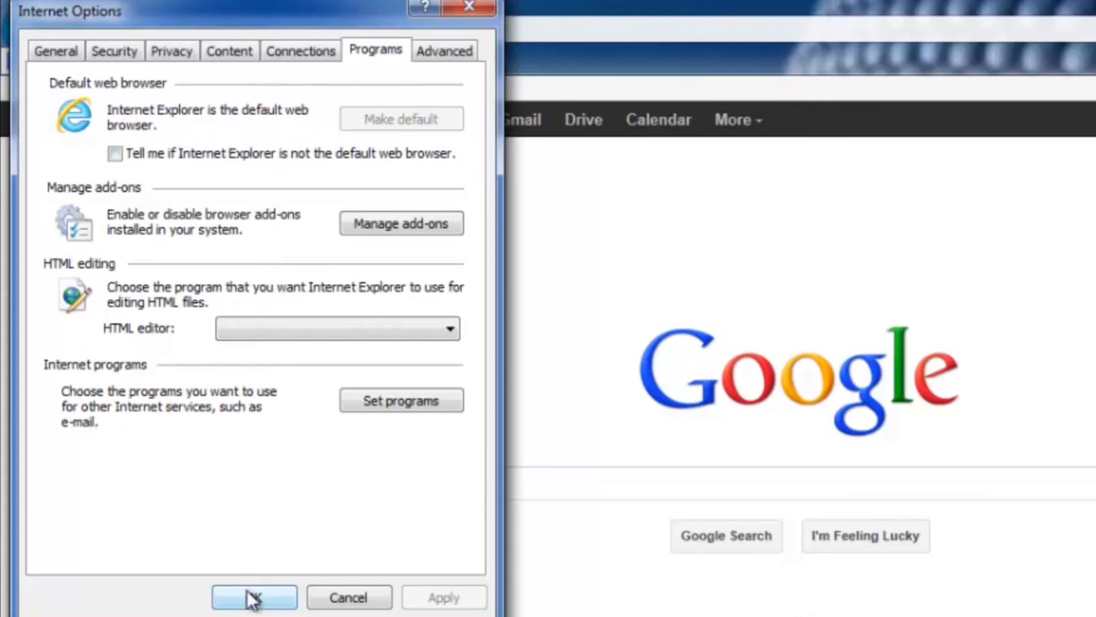
left_click(254, 597)
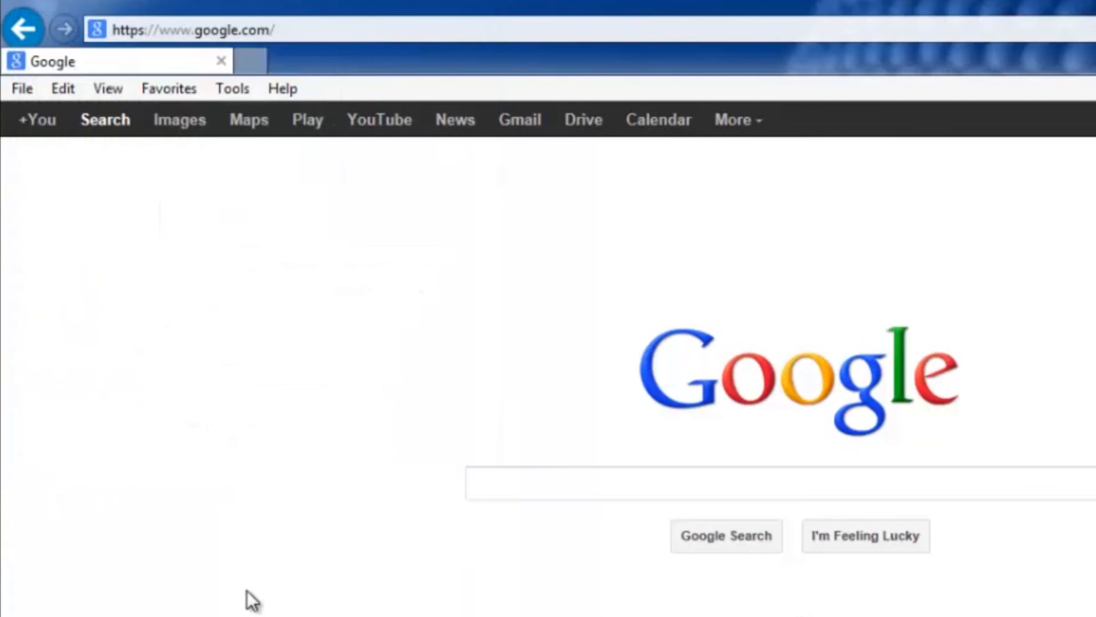